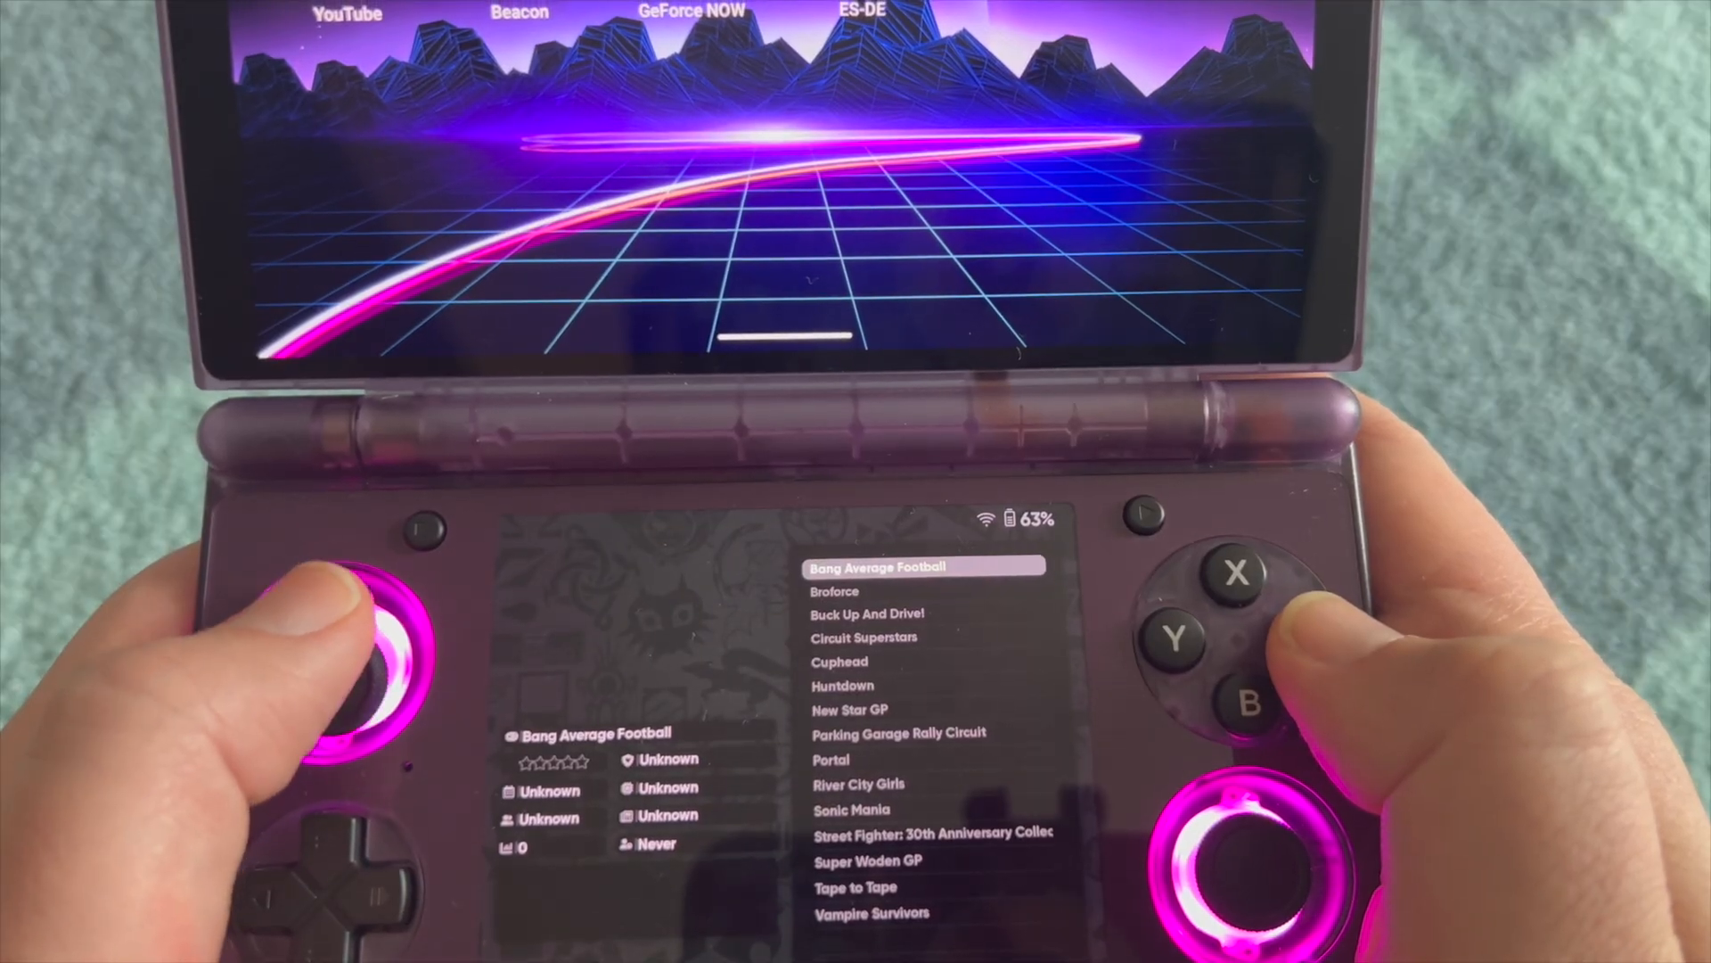
Scroll the PC game list down to Vampire Survivors, then back up to highlight Huntdown with its cover art and metadata.
scroll("down", 3)
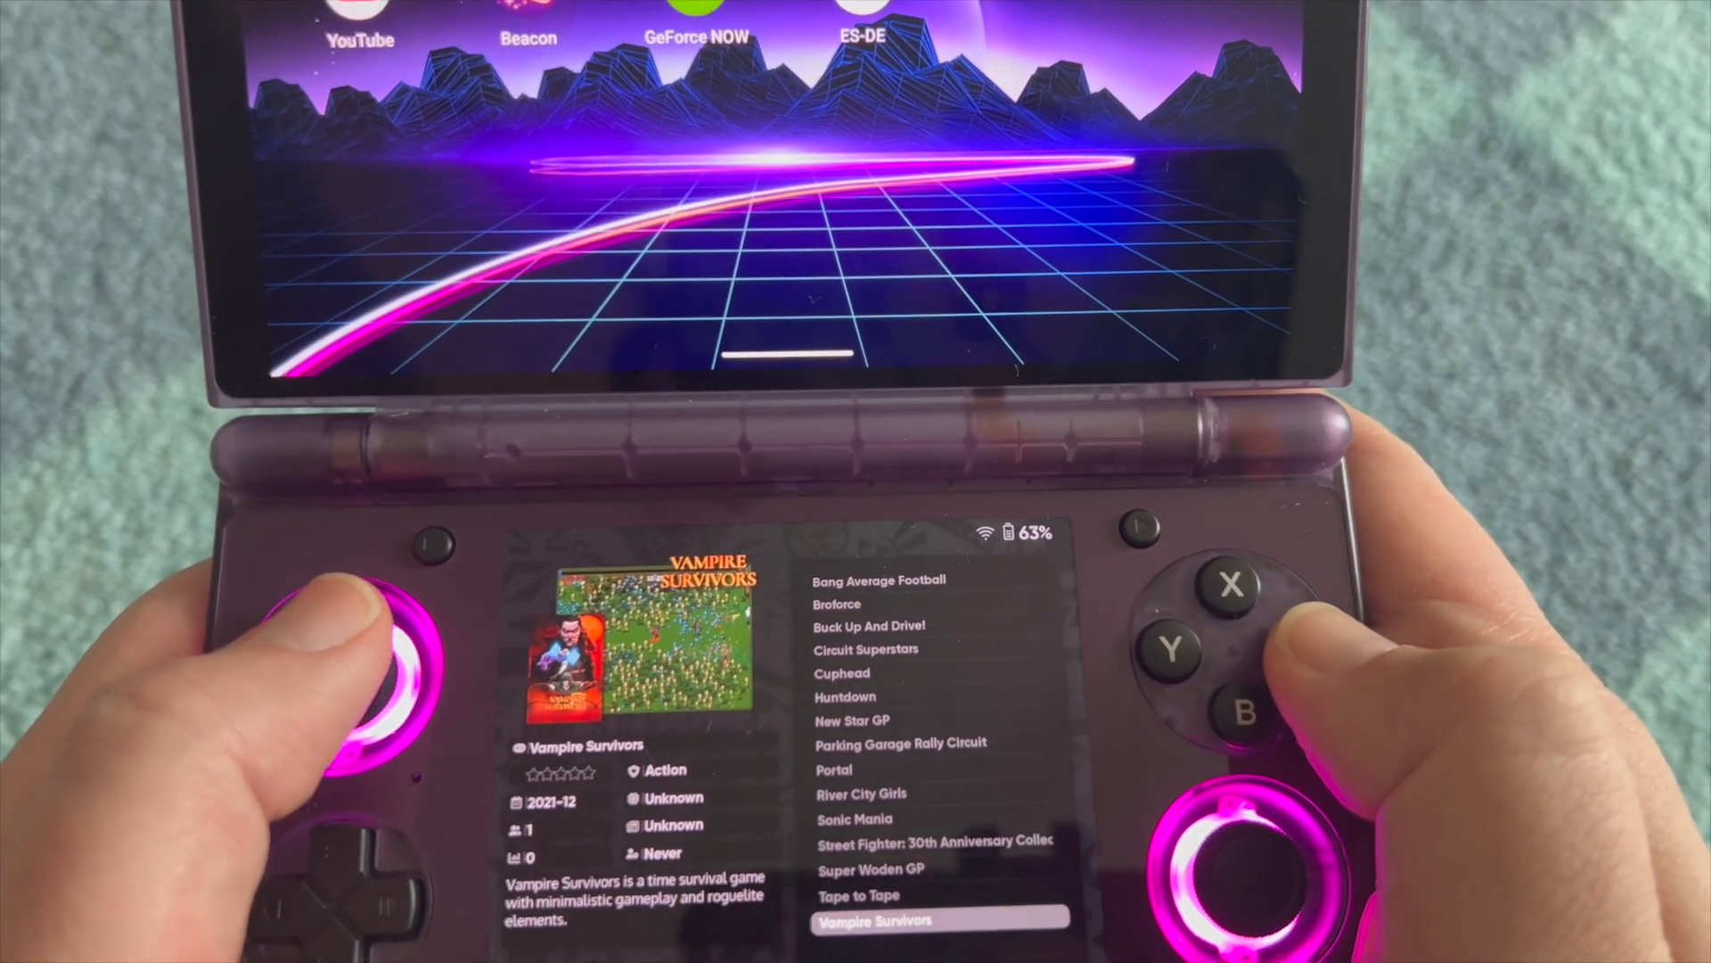
key("Up")
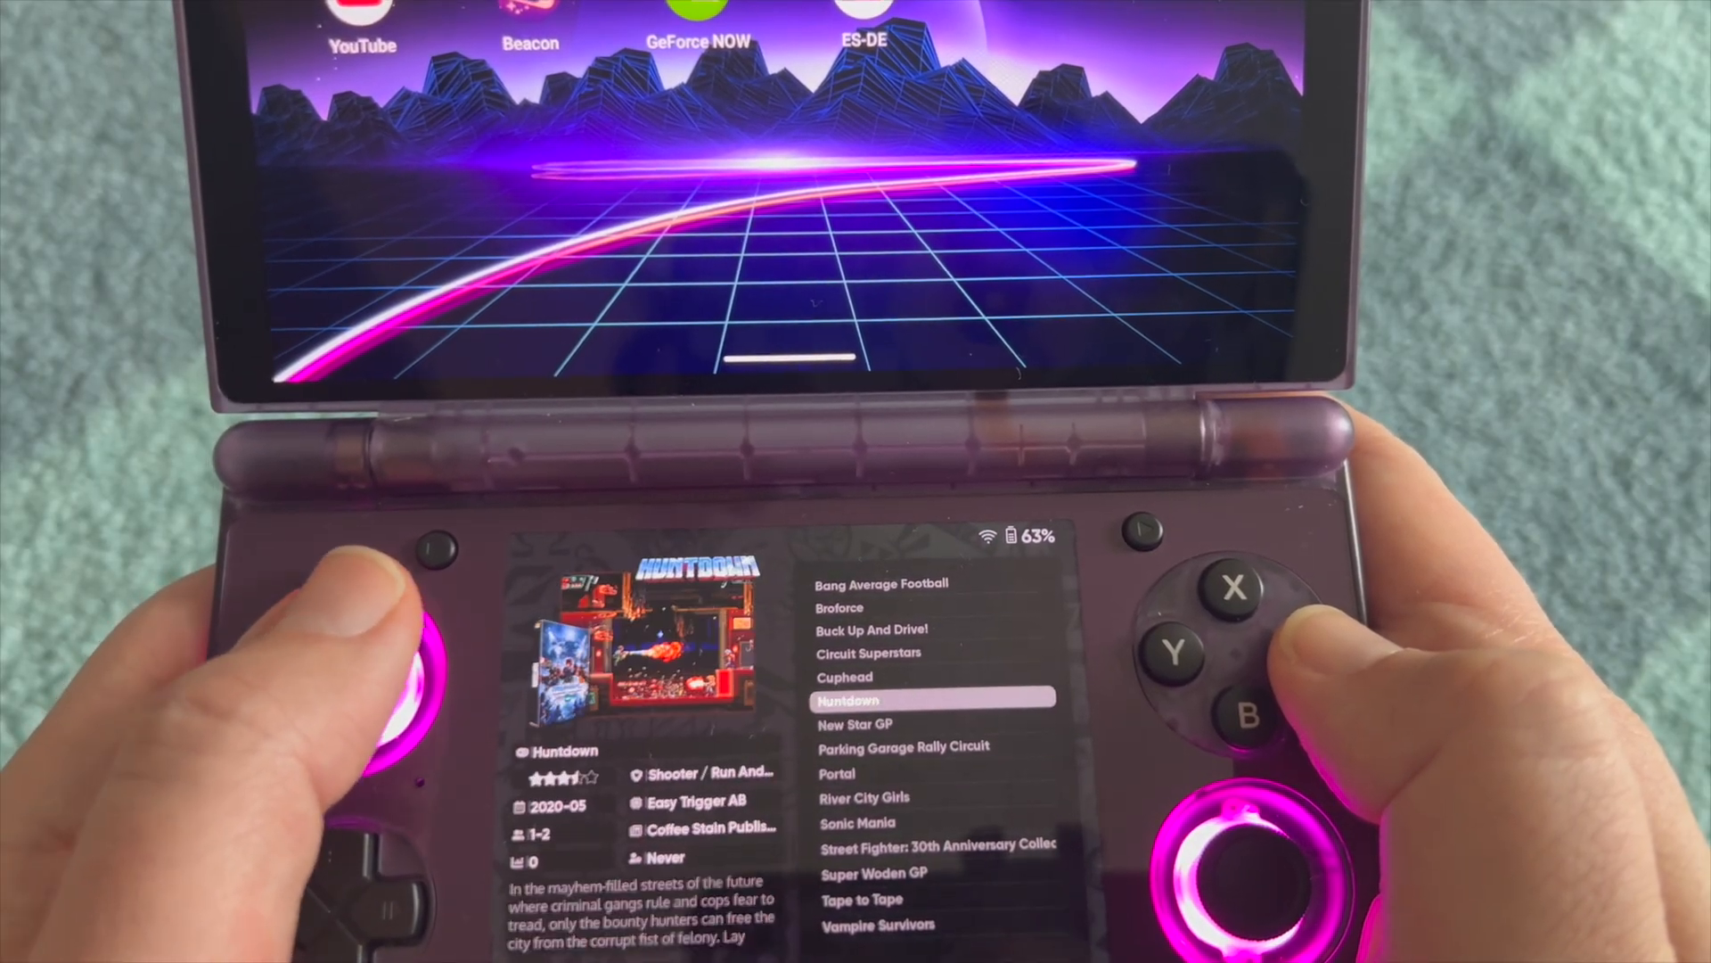